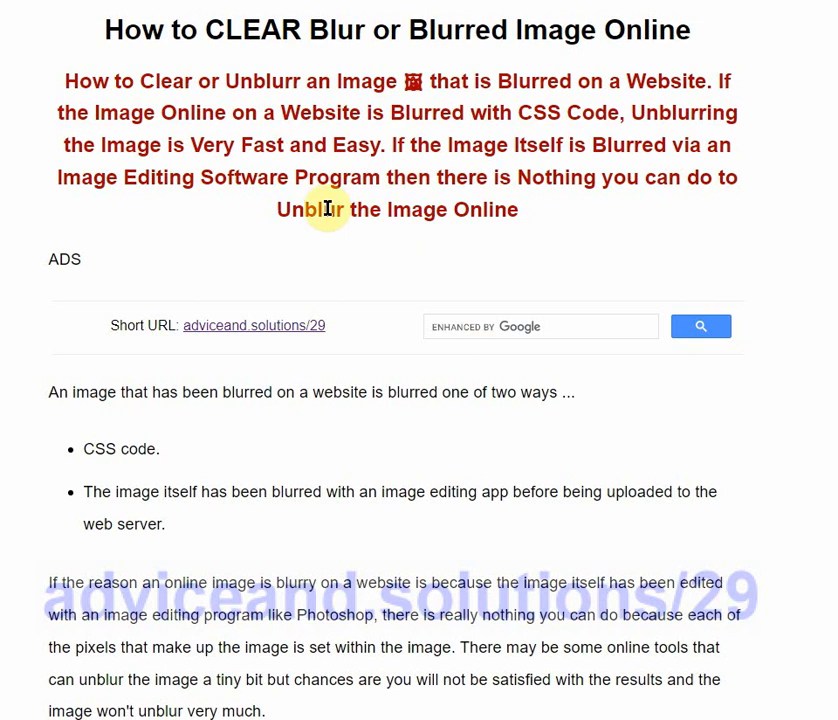
{"action": "mouse_move", "coordinate": [88, 297]}
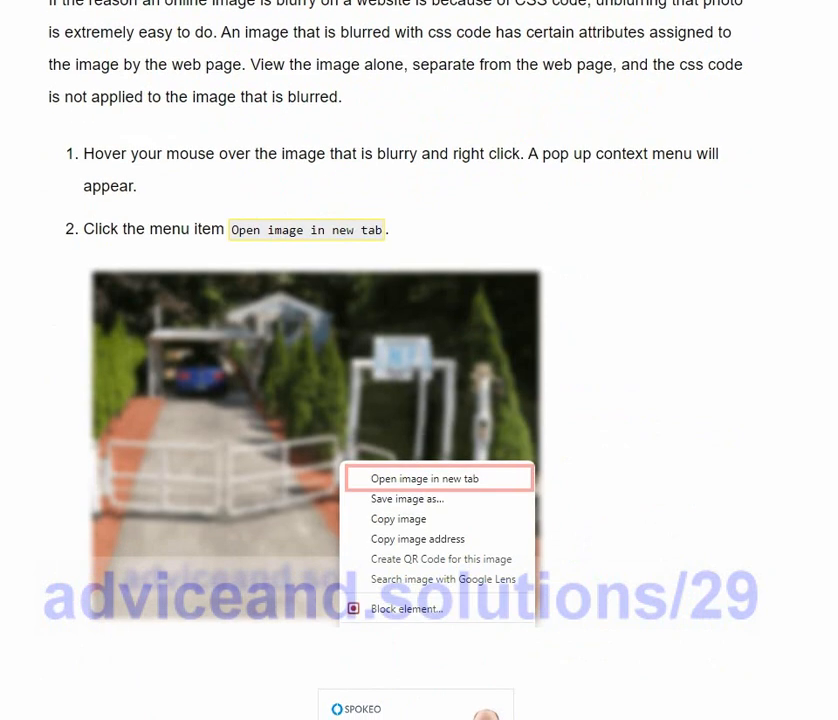
Scroll past the three CSS-unblur steps to the 'Image Blurred With Photoshop' example.
{"action": "scroll", "scroll_direction": "down", "scroll_amount": 3}
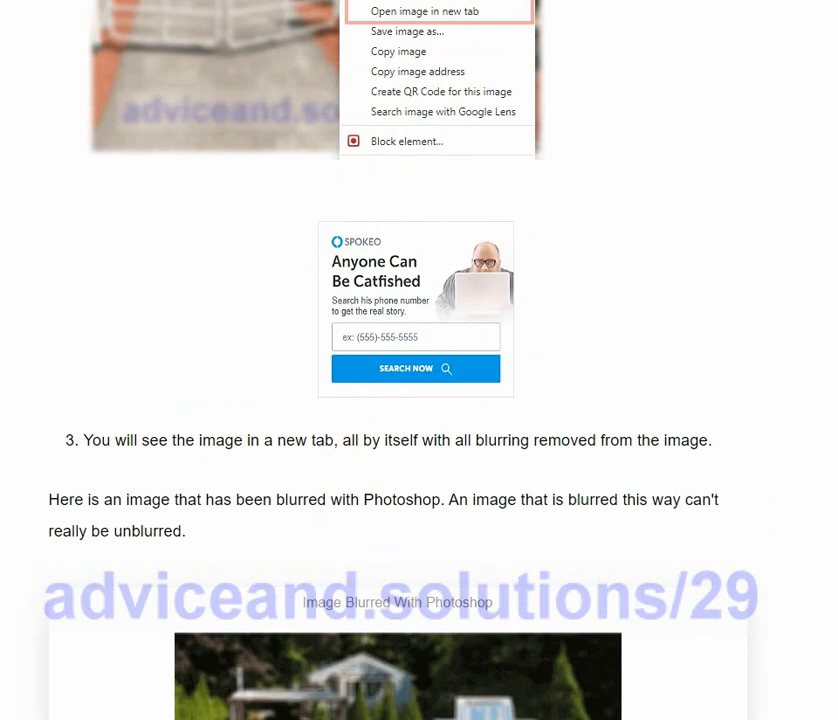
{"action": "scroll", "scroll_direction": "down", "scroll_amount": 3}
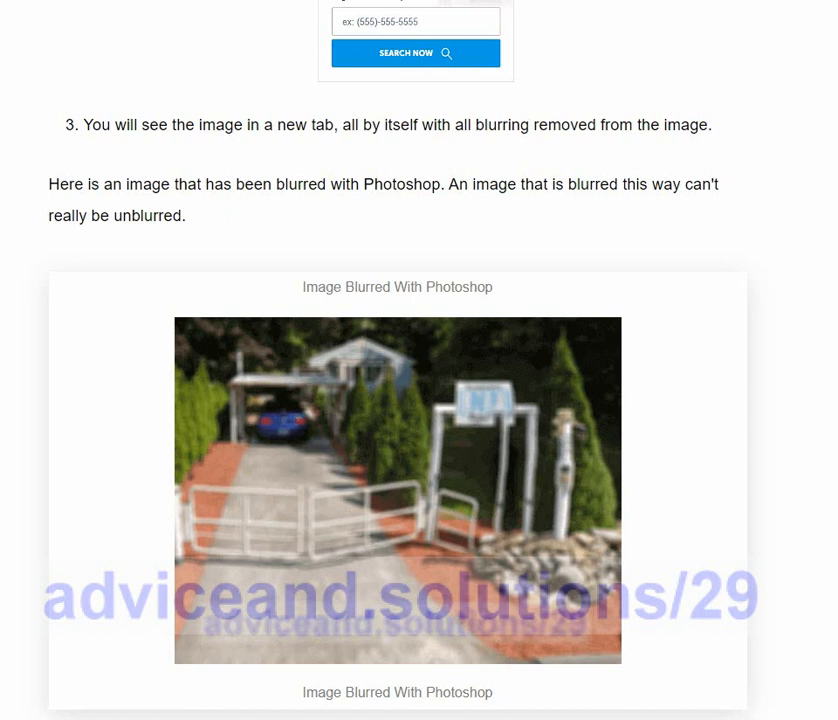
Scroll to the 'Clear Image Blurred With Css' example and right-click the image.
{"action": "scroll", "scroll_direction": "down", "scroll_amount": 3}
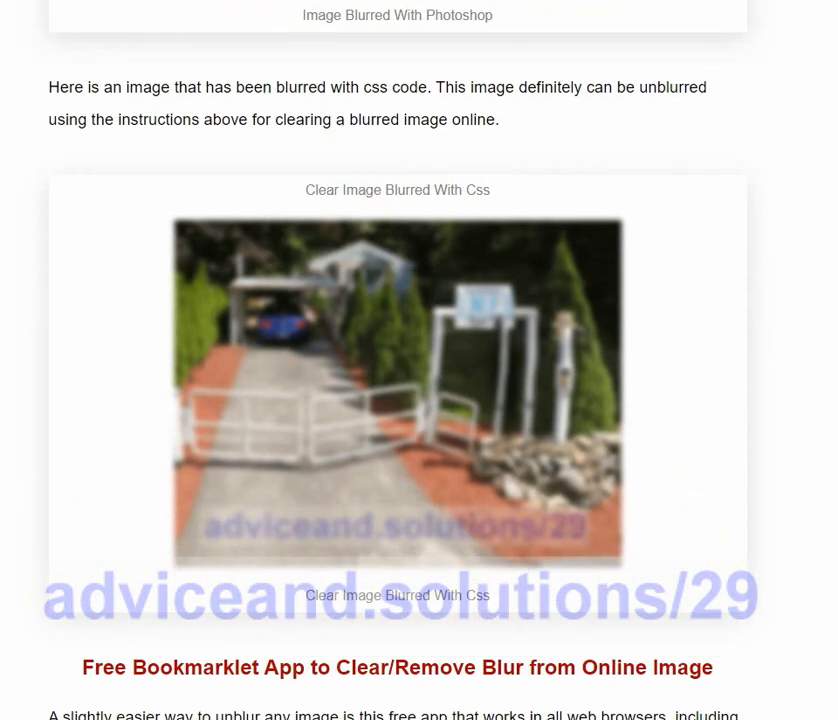
{"action": "scroll", "scroll_direction": "down", "scroll_amount": 3}
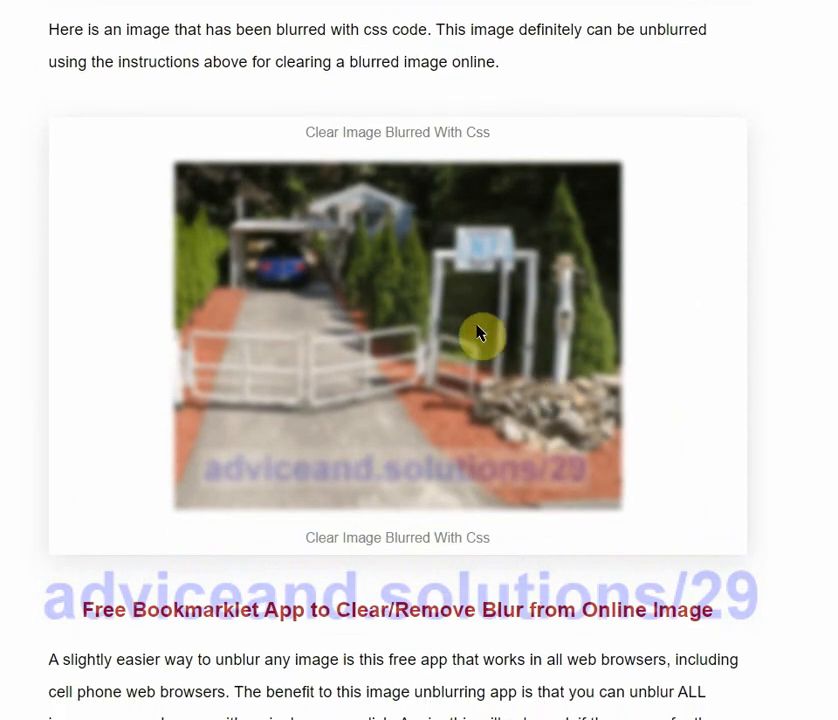
{"action": "mouse_move", "coordinate": [305, 402]}
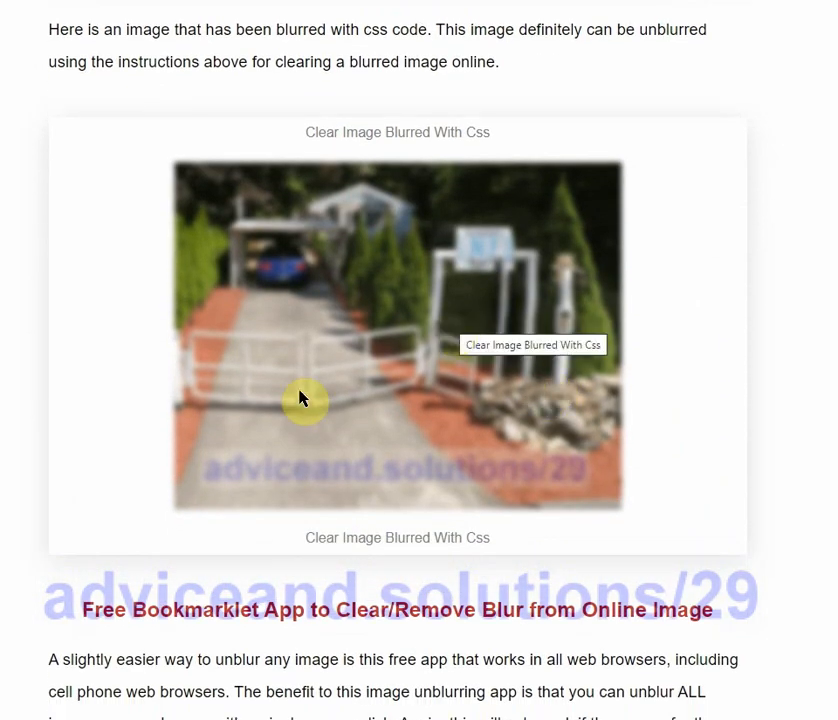
{"action": "mouse_move", "coordinate": [224, 469]}
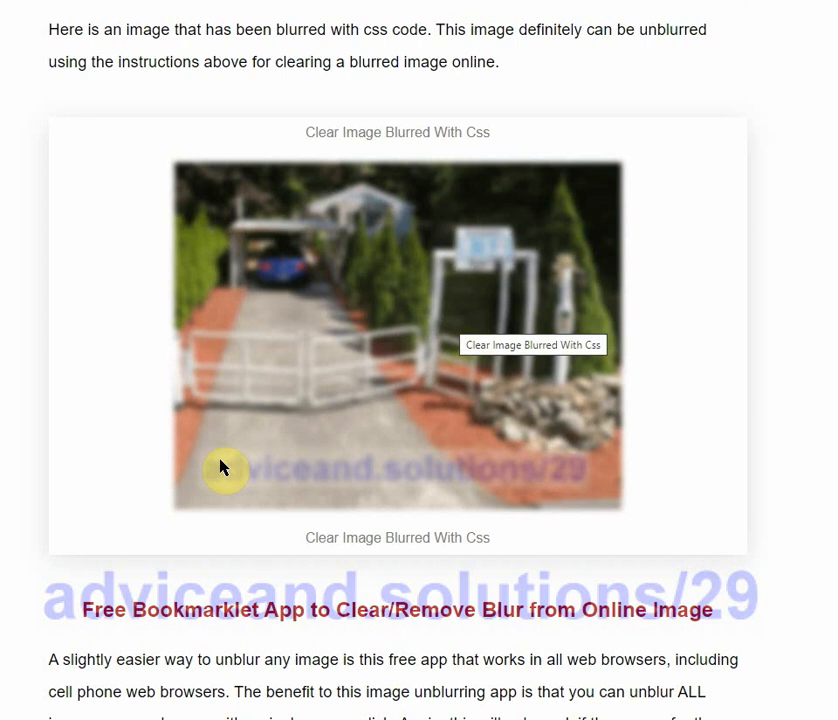
{"action": "mouse_move", "coordinate": [127, 414]}
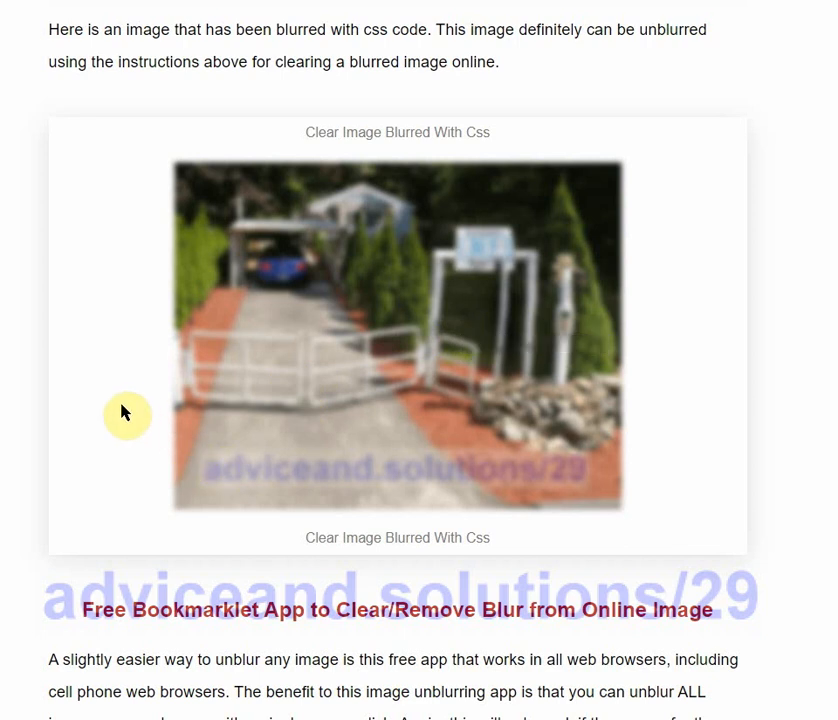
{"action": "mouse_move", "coordinate": [296, 353]}
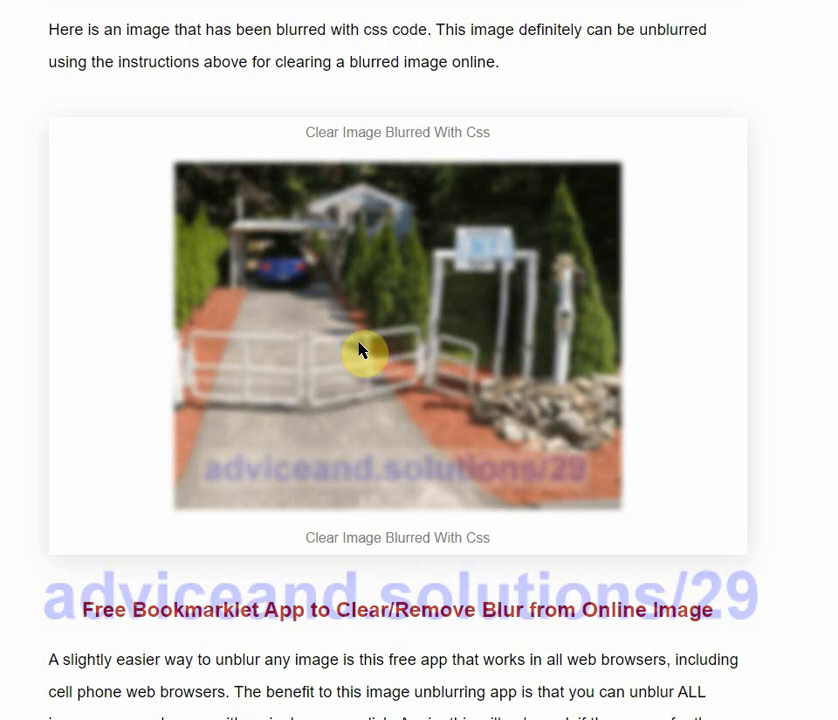
{"action": "mouse_move", "coordinate": [353, 380]}
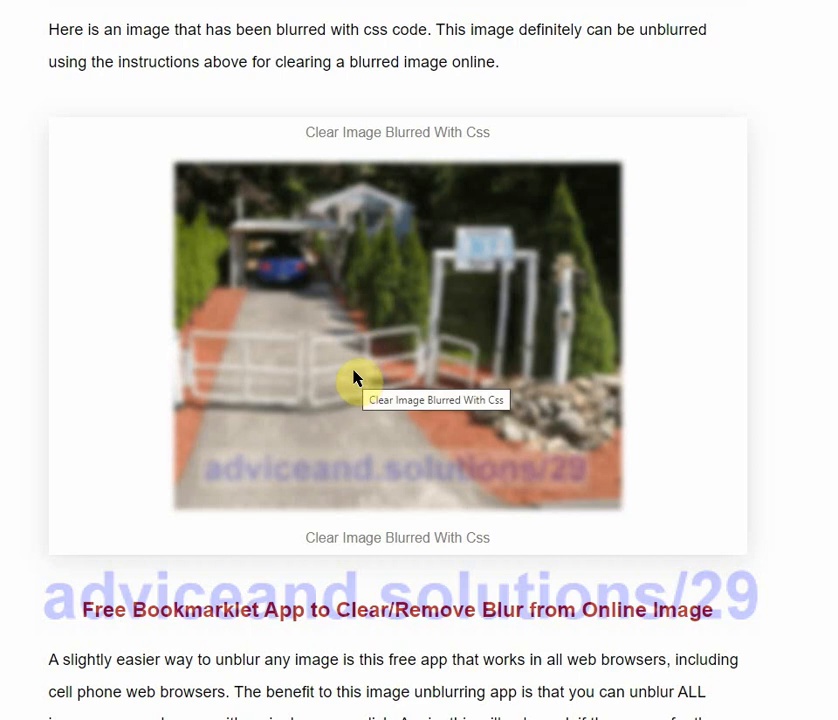
{"action": "mouse_move", "coordinate": [383, 466]}
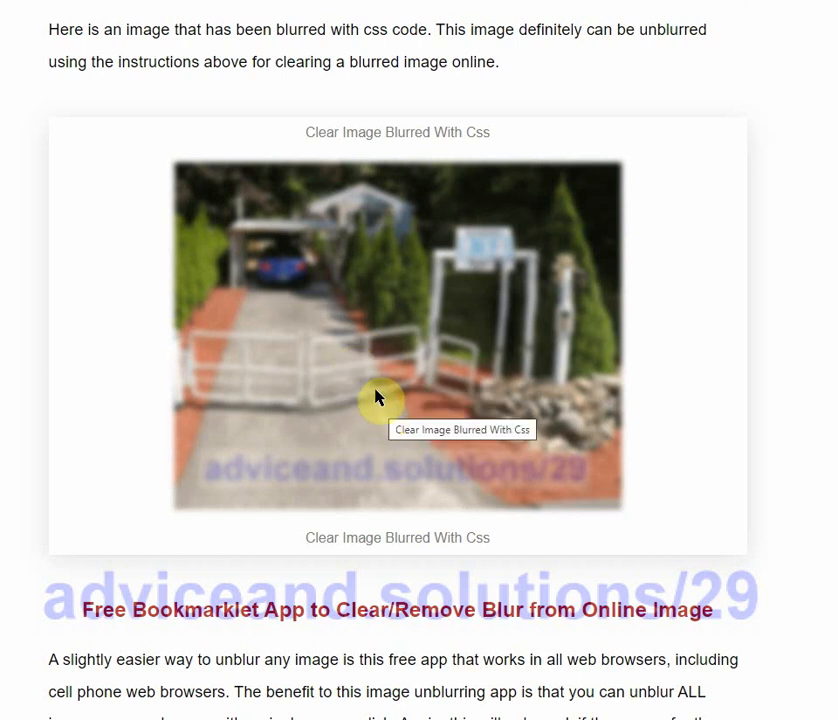
{"action": "mouse_move", "coordinate": [392, 375]}
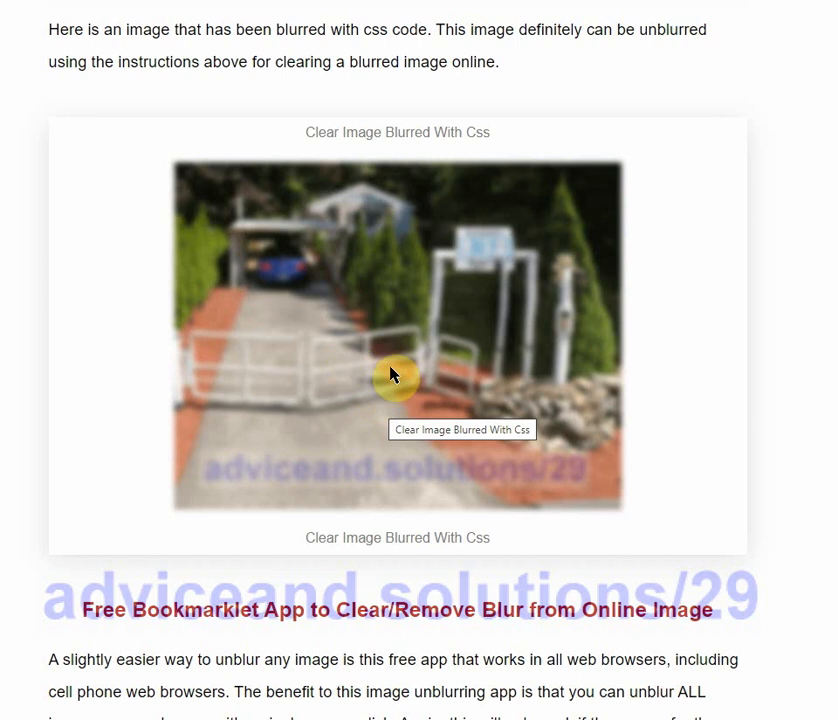
{"action": "right_click", "coordinate": [392, 374]}
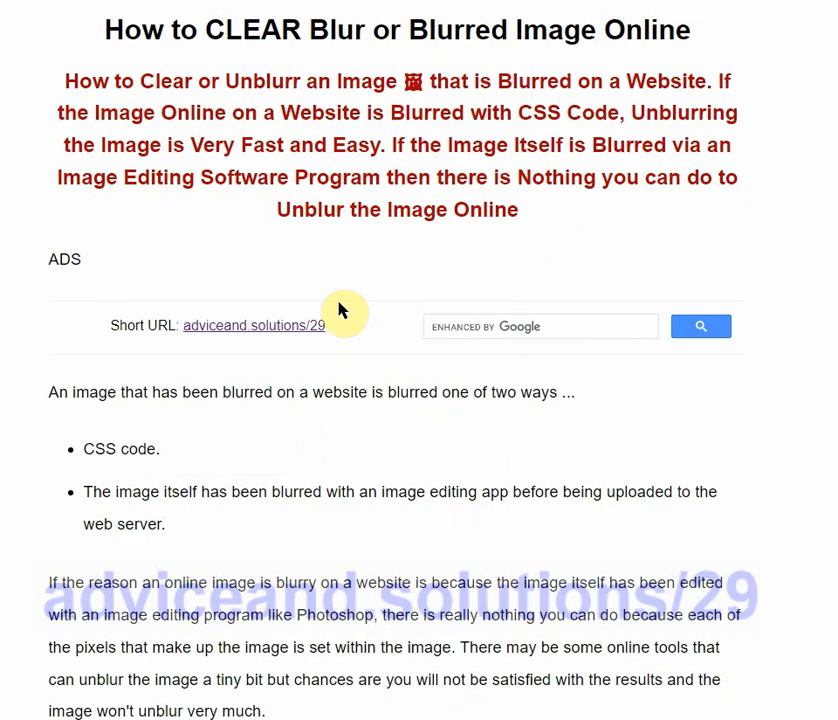
Scroll to the 'Free Bookmarklet App to Clear/Remove Blur from Online Image' install steps.
{"action": "scroll", "scroll_direction": "down", "scroll_amount": 3}
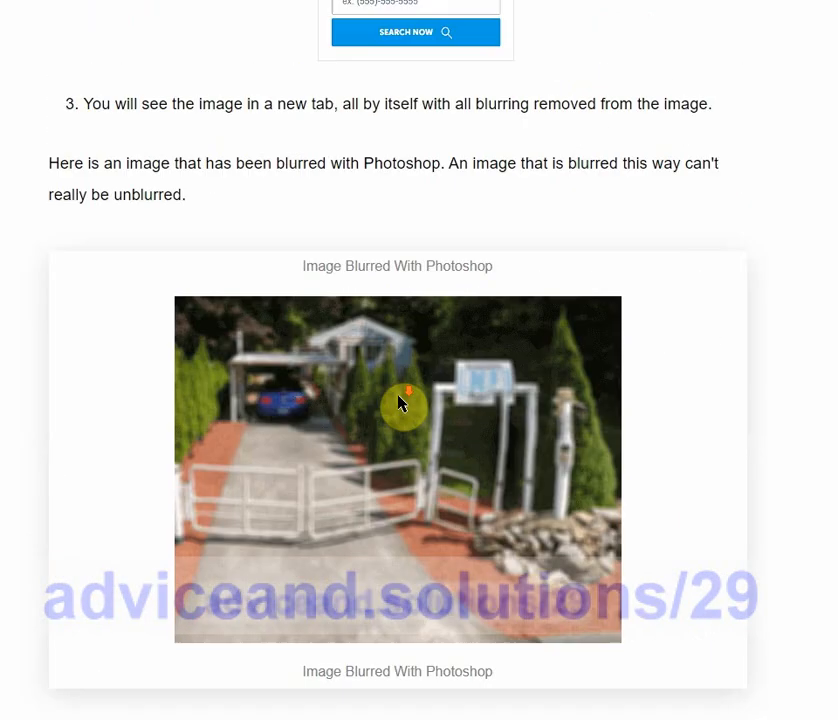
{"action": "scroll", "scroll_direction": "down", "scroll_amount": 3}
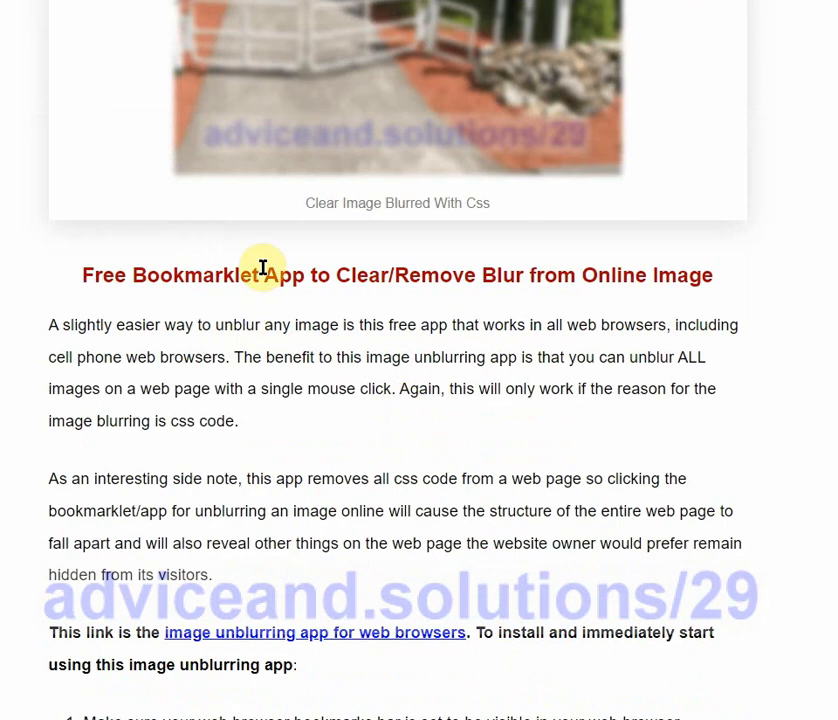
{"action": "mouse_move", "coordinate": [652, 268]}
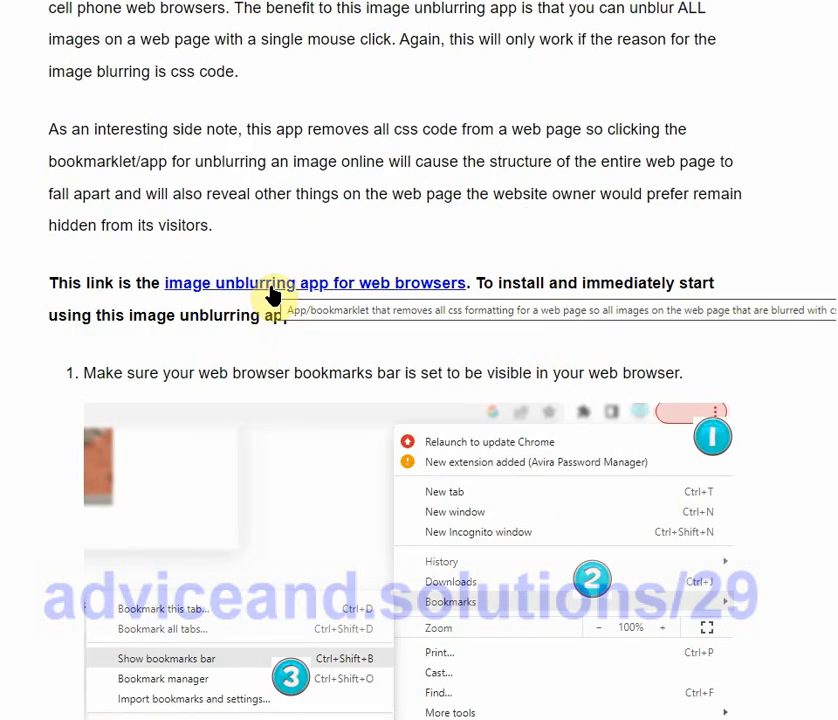
{"action": "mouse_move", "coordinate": [367, 229]}
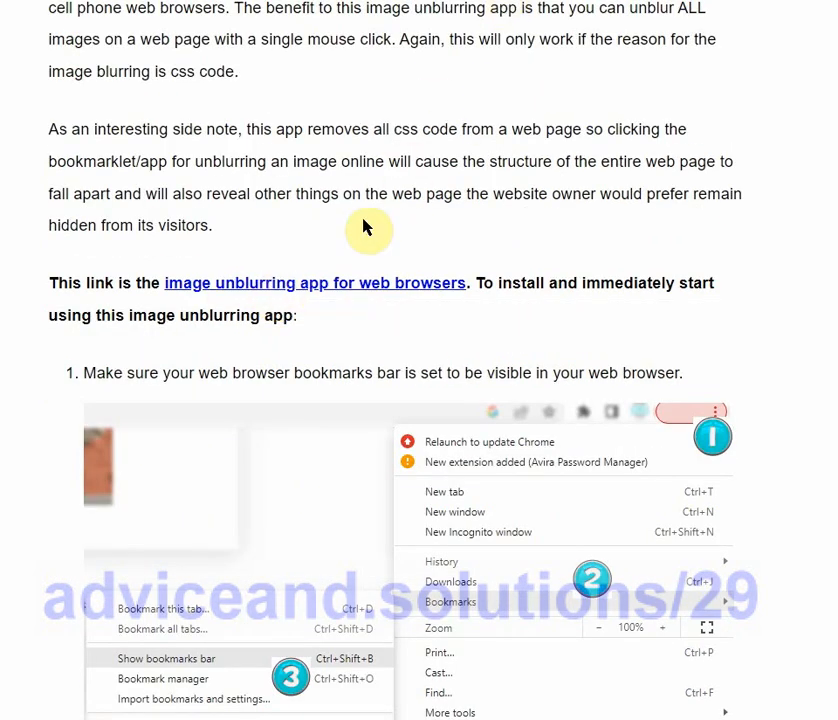
{"action": "mouse_move", "coordinate": [634, 91]}
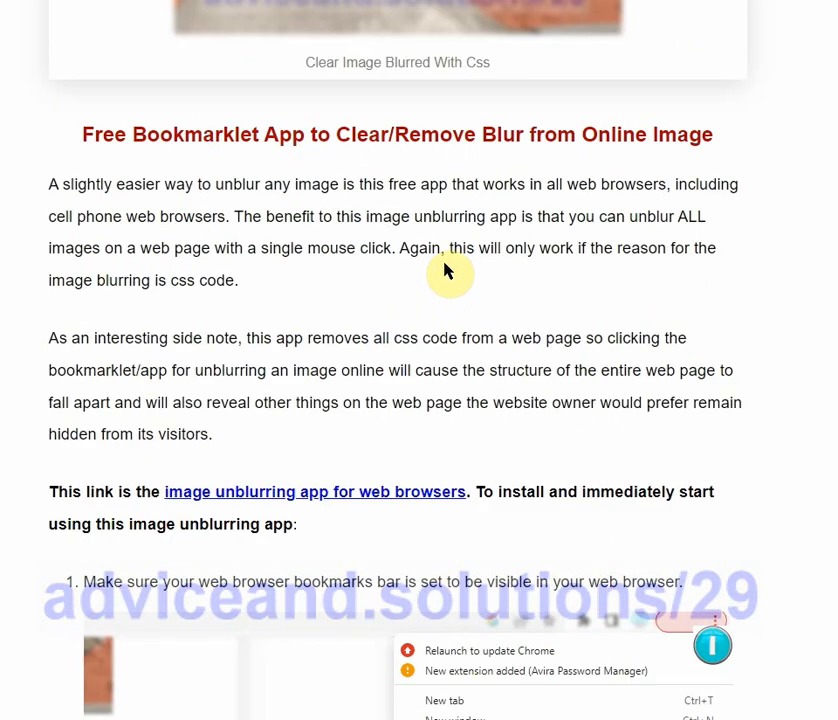
{"action": "mouse_move", "coordinate": [424, 324]}
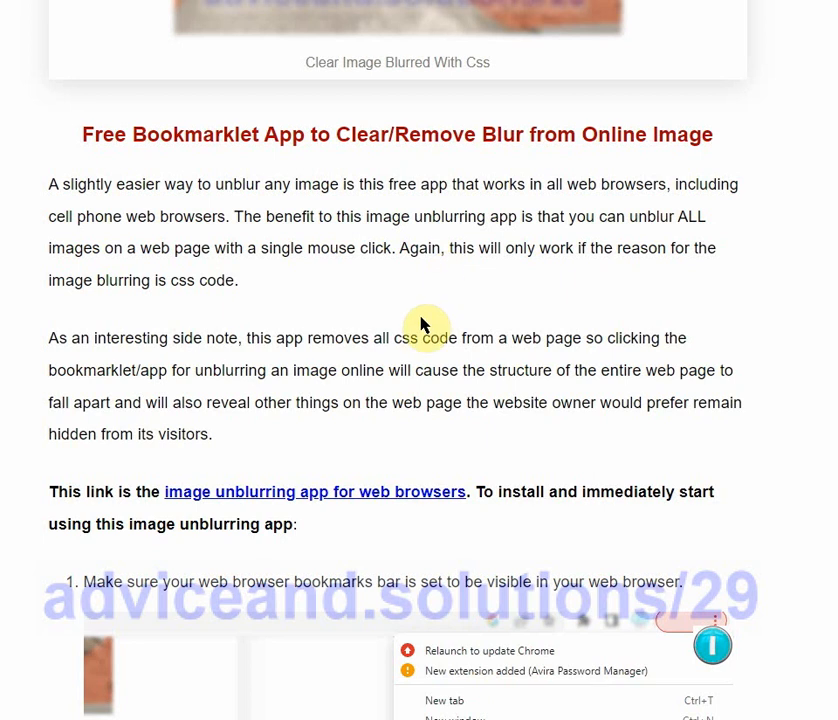
{"action": "mouse_move", "coordinate": [394, 374]}
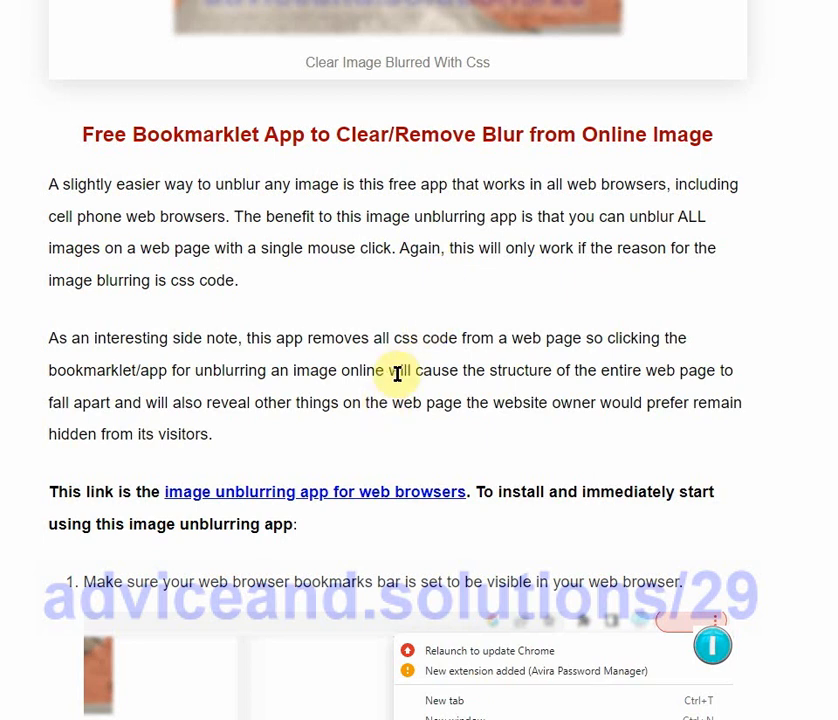
{"action": "scroll", "scroll_direction": "down", "scroll_amount": 3}
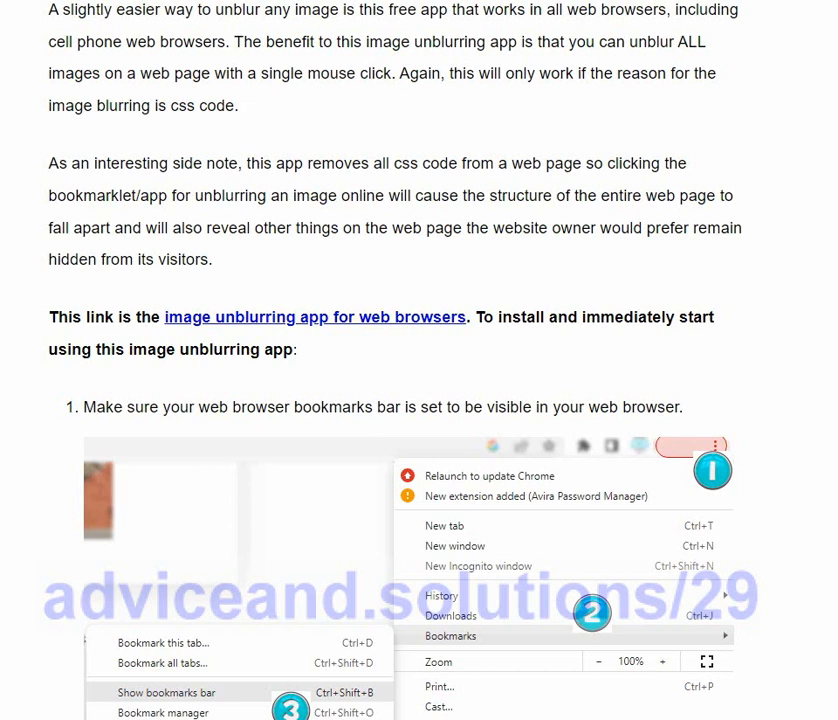
{"action": "mouse_move", "coordinate": [639, 148]}
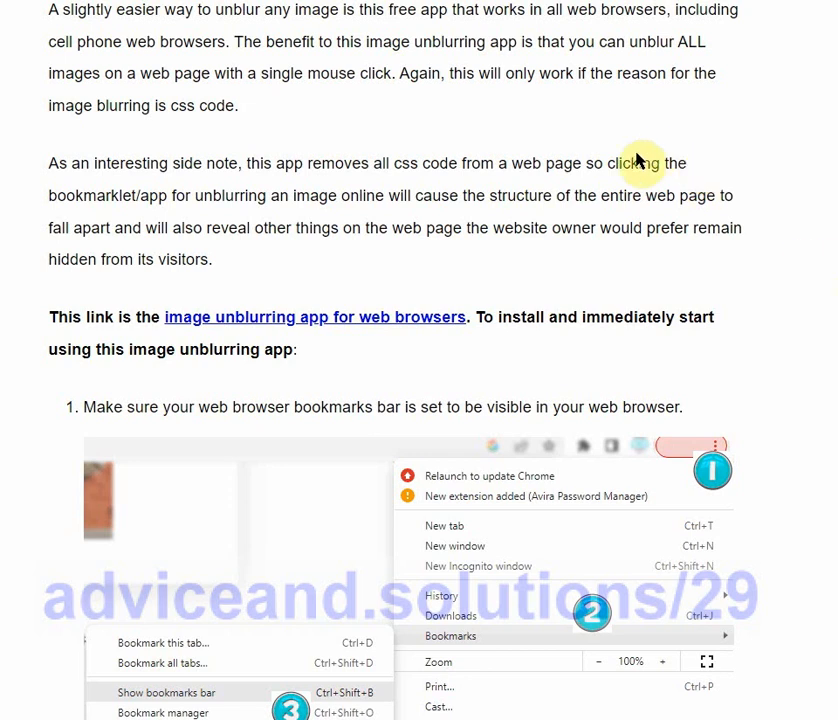
{"action": "mouse_move", "coordinate": [420, 322]}
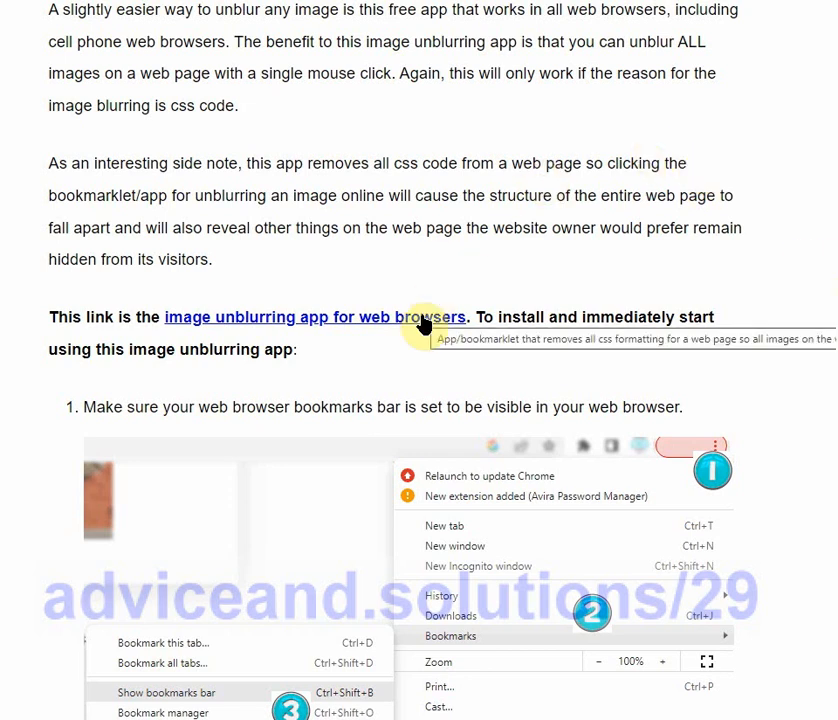
{"action": "mouse_move", "coordinate": [436, 359]}
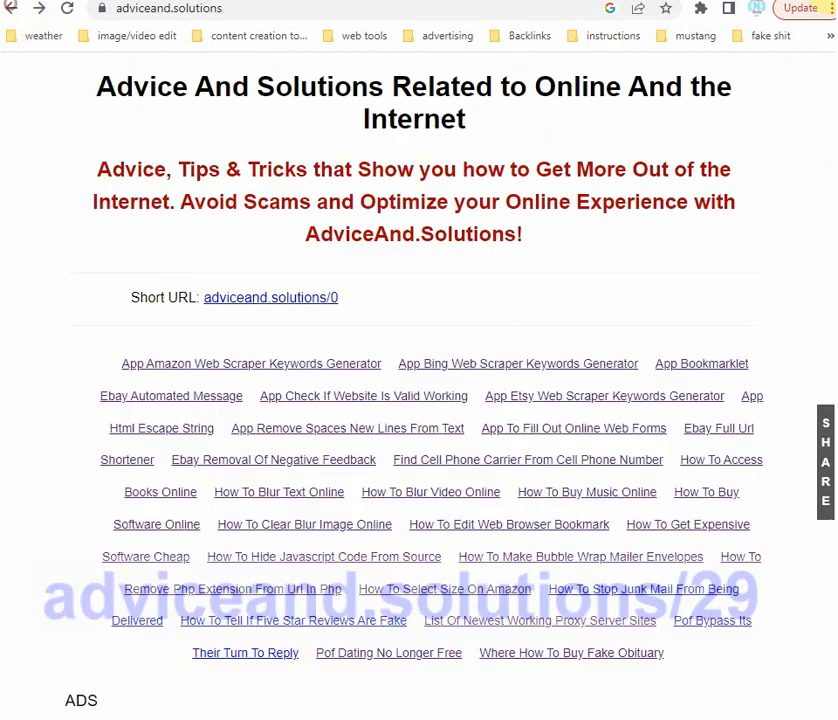
Scroll the eBay active listings page showing 1831 record listings.
{"action": "scroll", "scroll_direction": "down", "scroll_amount": 3}
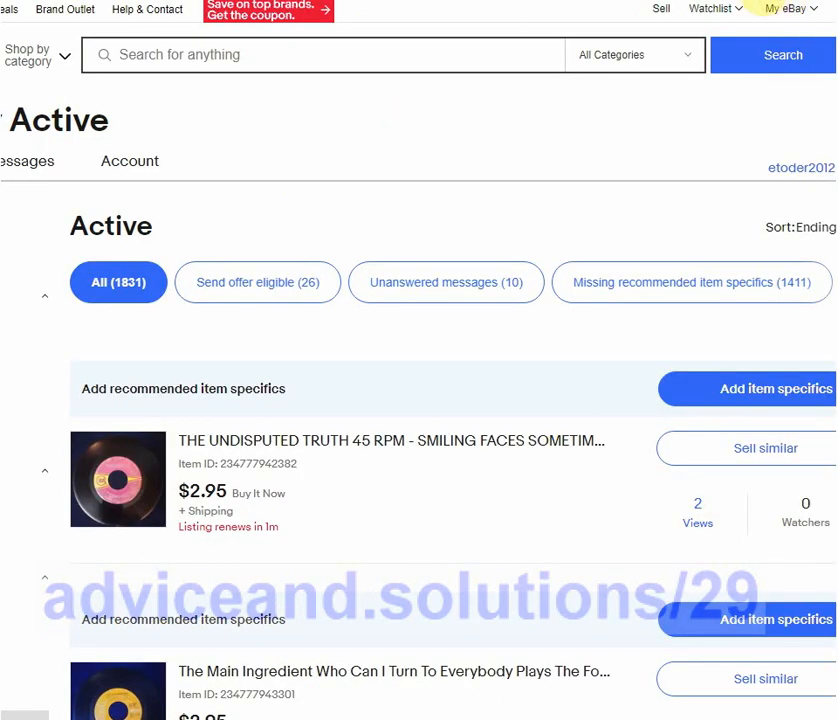
{"action": "mouse_move", "coordinate": [785, 55]}
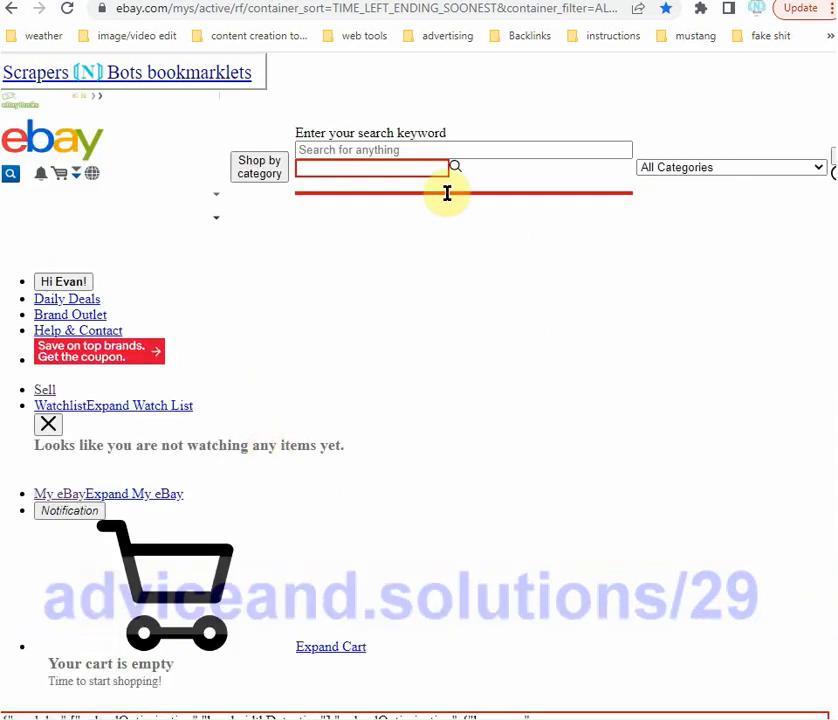
{"action": "scroll", "scroll_direction": "down", "scroll_amount": 3}
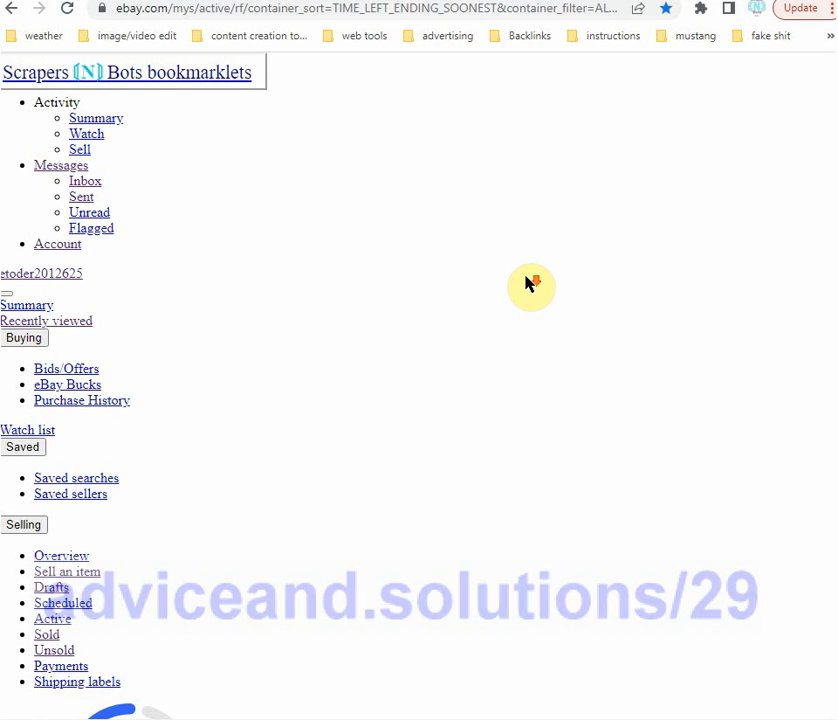
{"action": "scroll", "scroll_direction": "down", "scroll_amount": 3}
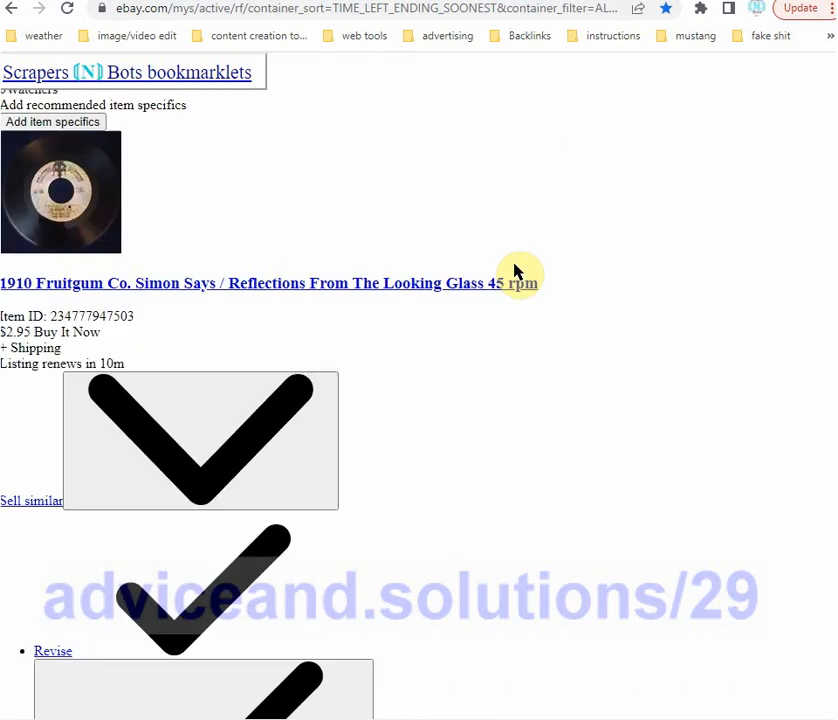
{"action": "scroll", "scroll_direction": "down", "scroll_amount": 3}
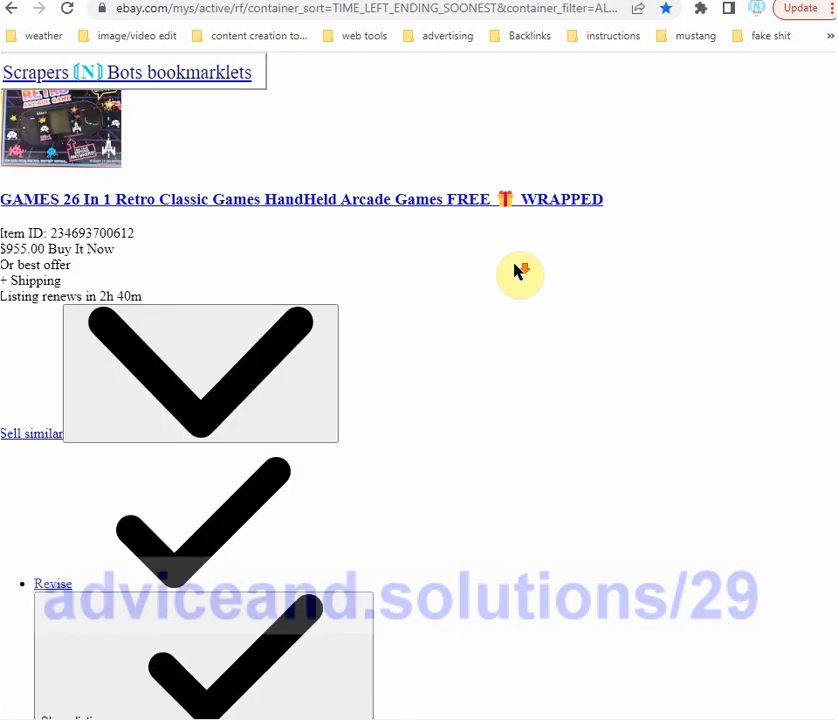
{"action": "scroll", "scroll_direction": "down", "scroll_amount": 3}
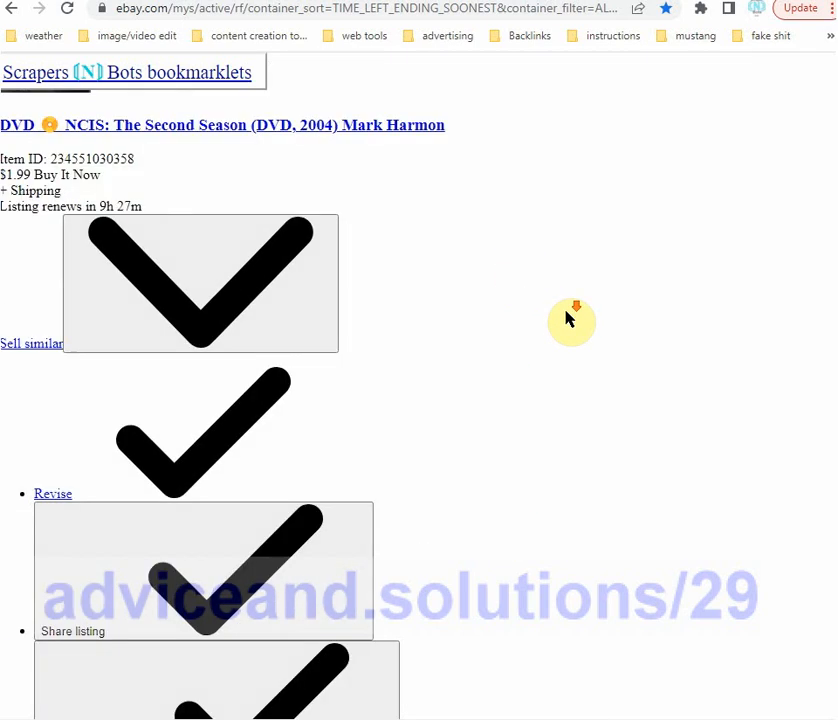
{"action": "scroll", "scroll_direction": "down", "scroll_amount": 3}
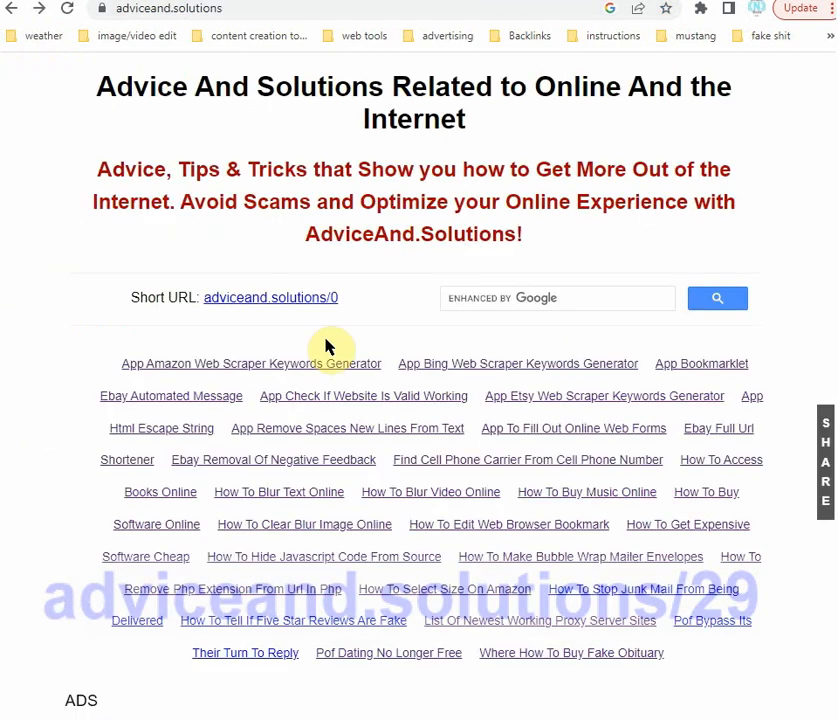
Open the 'How To Clear Blur Image Online' article from the home page.
{"action": "left_click", "coordinate": [304, 524]}
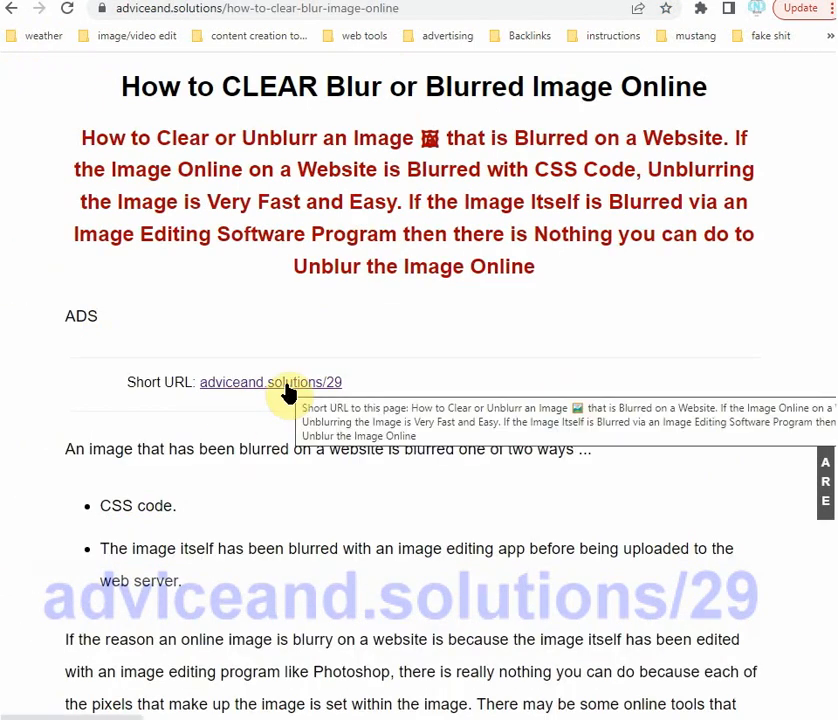
{"action": "mouse_move", "coordinate": [390, 406]}
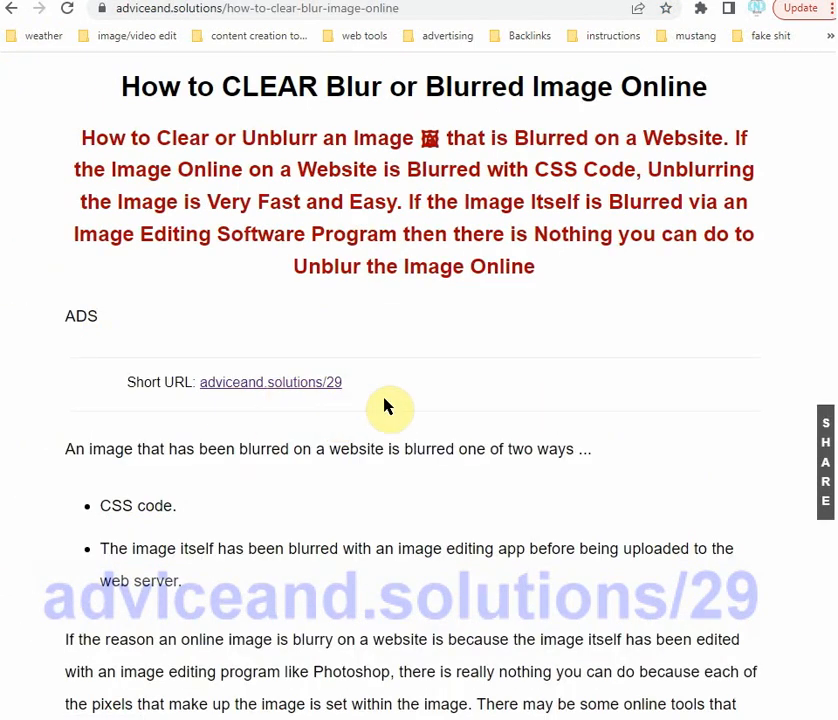